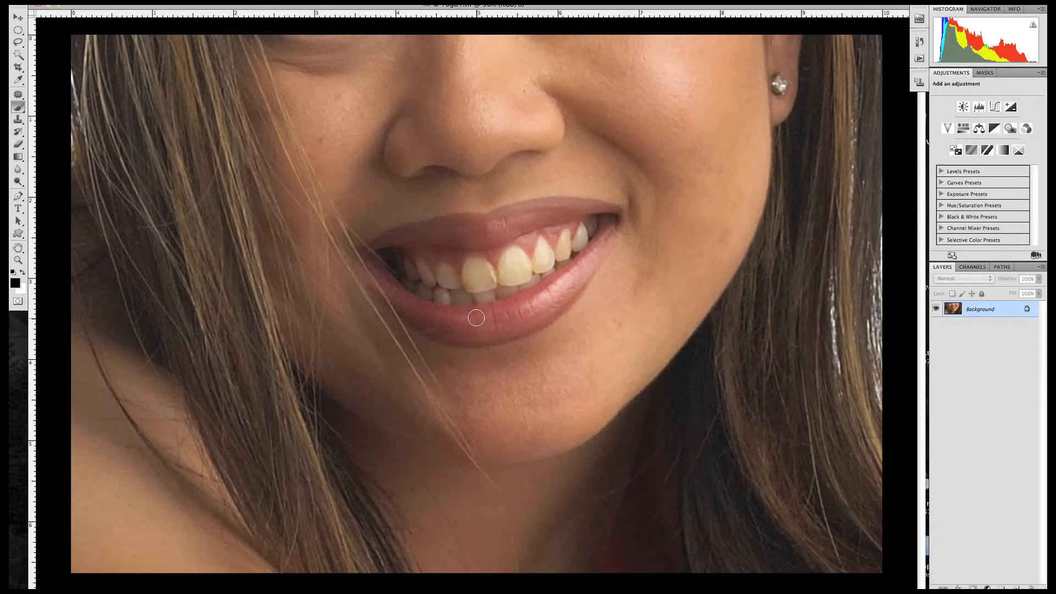
mouse_move(465, 321)
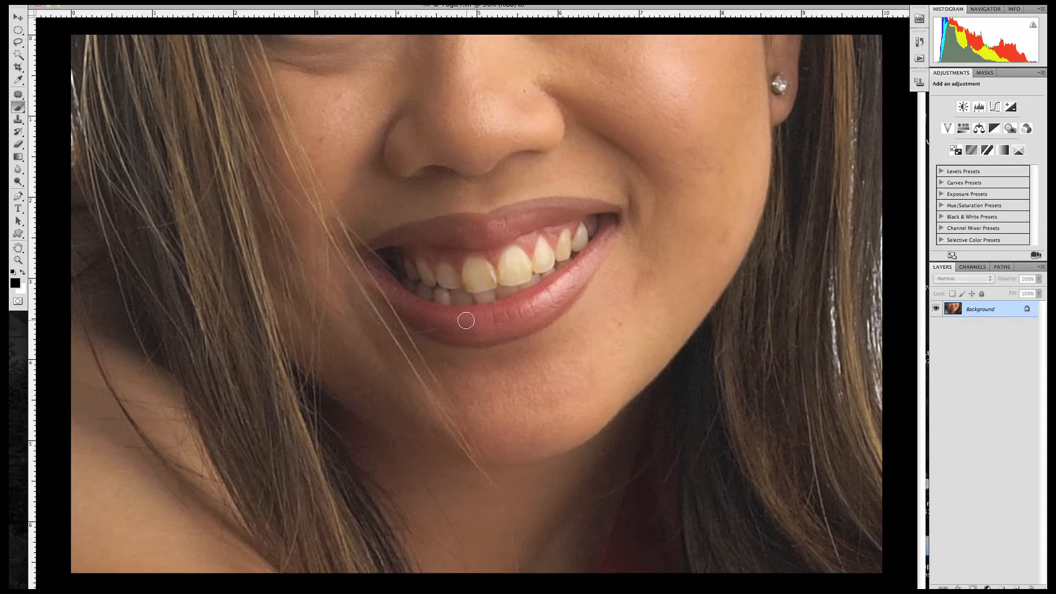
mouse_move(459, 318)
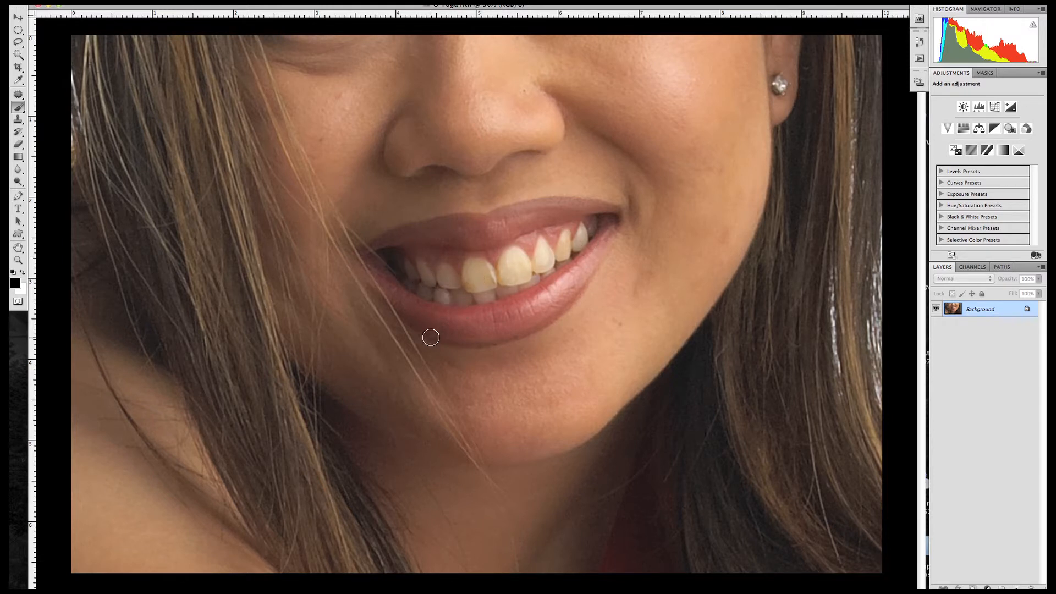
mouse_move(411, 276)
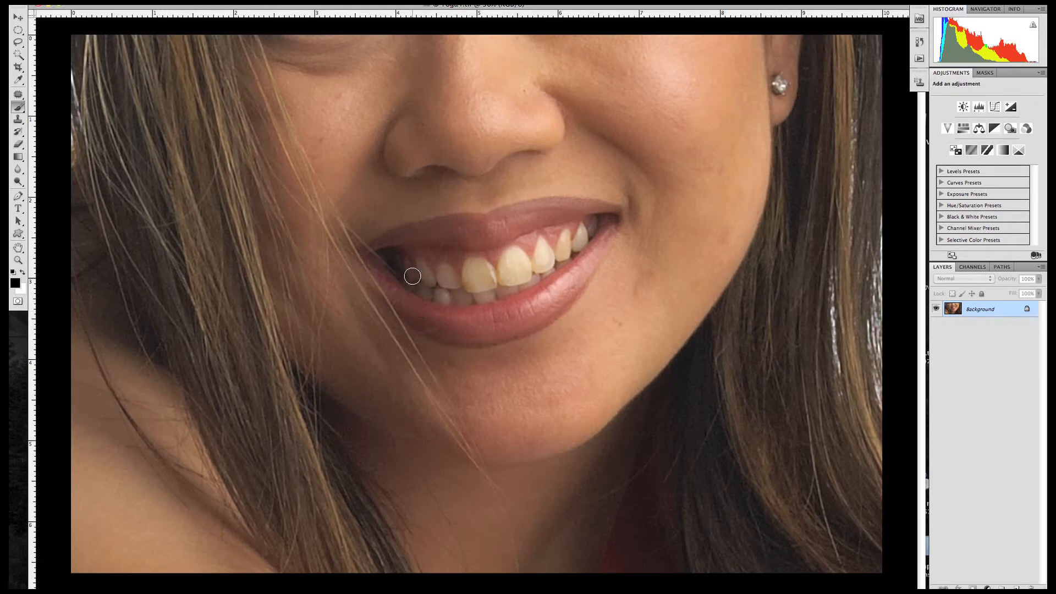
mouse_move(399, 268)
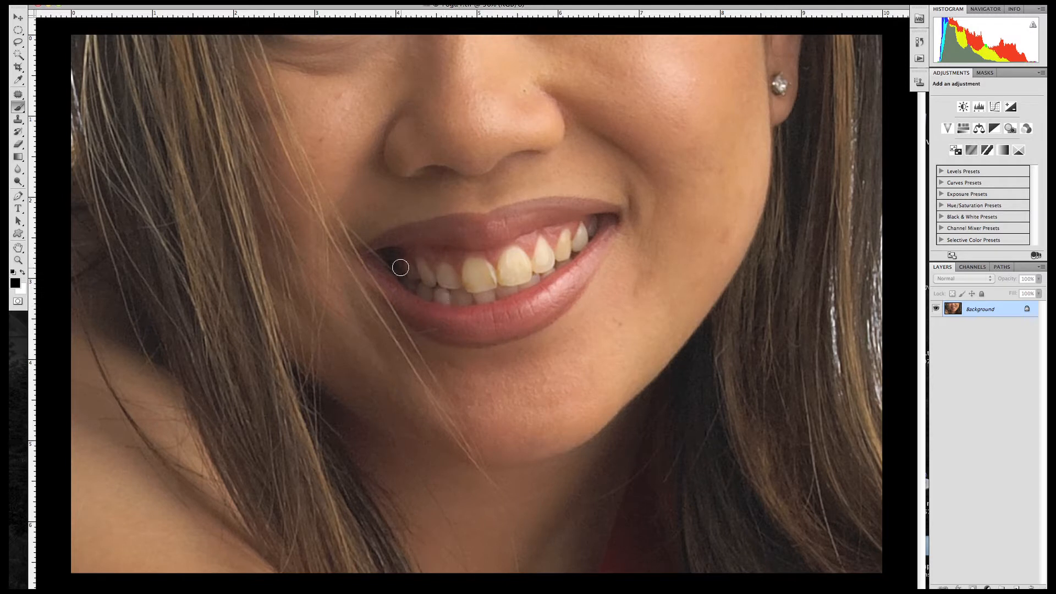
mouse_move(416, 269)
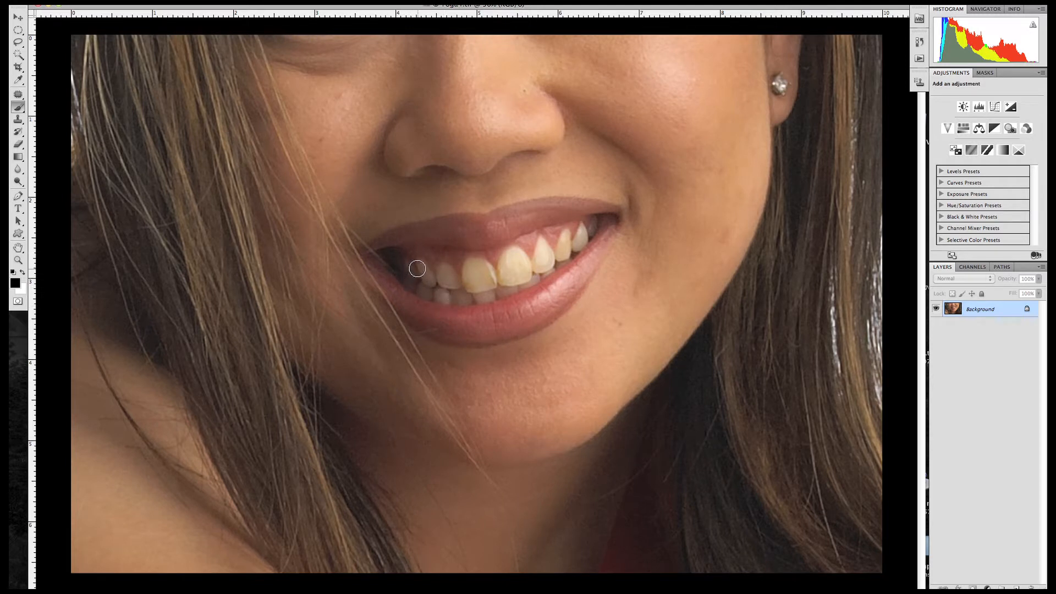
mouse_move(490, 274)
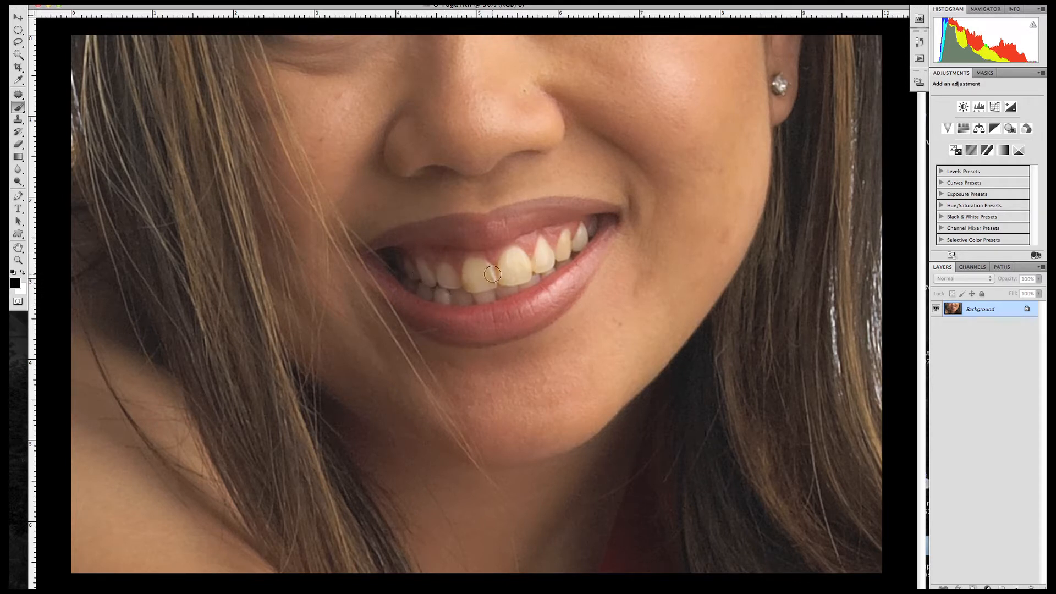
mouse_move(446, 284)
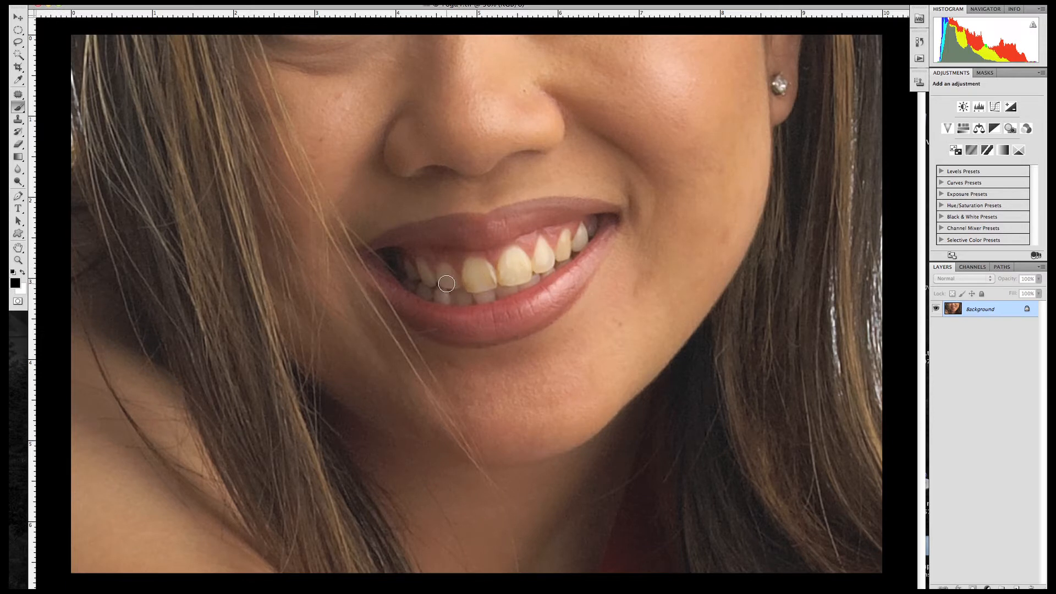
mouse_move(483, 278)
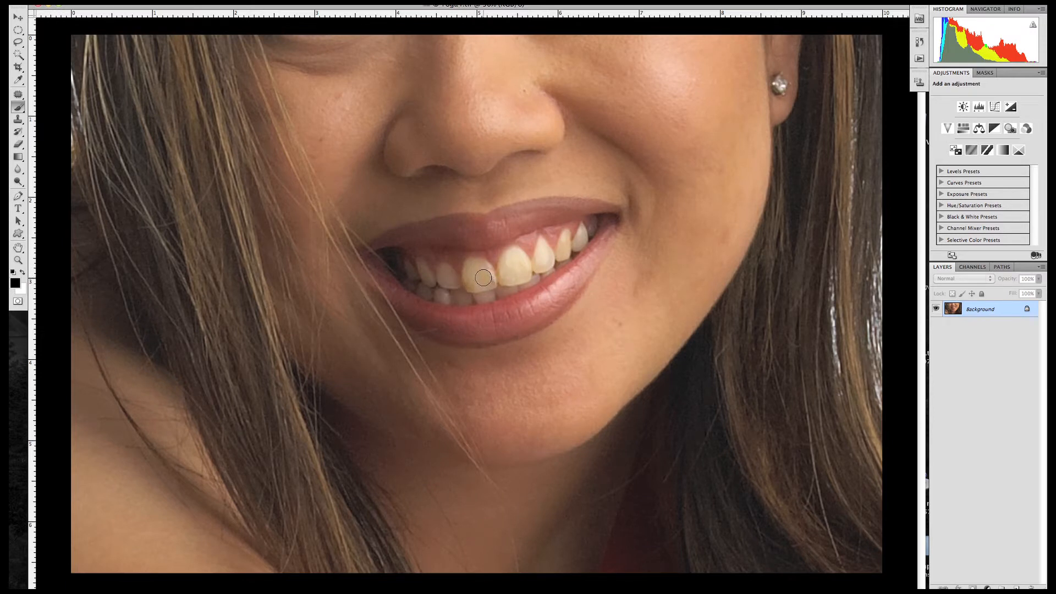
mouse_move(409, 277)
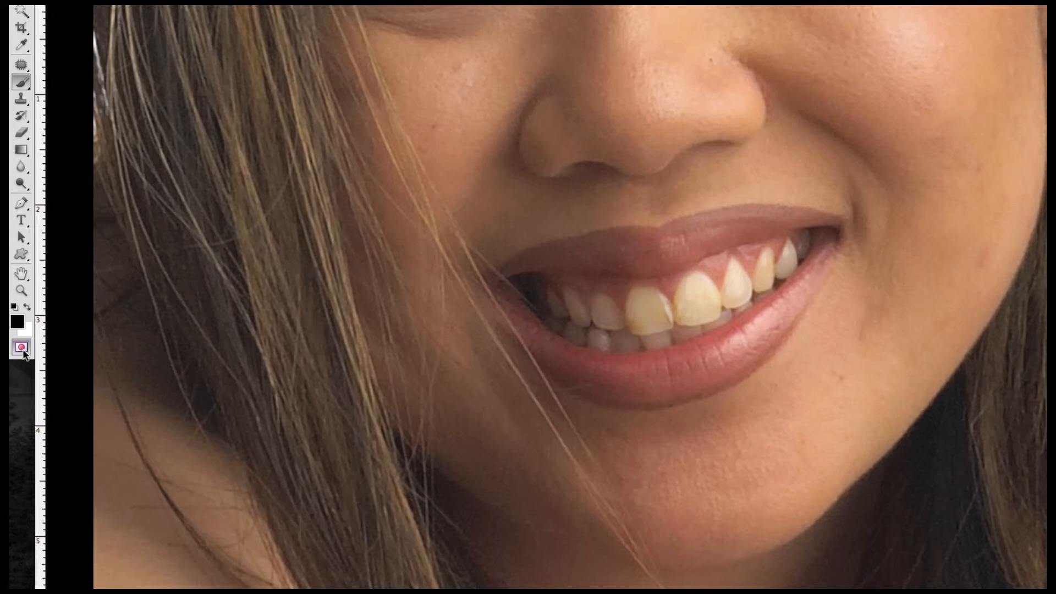
Step: Set Quick Mask options so the 50% red overlay indicates selected areas
double_click(20, 347)
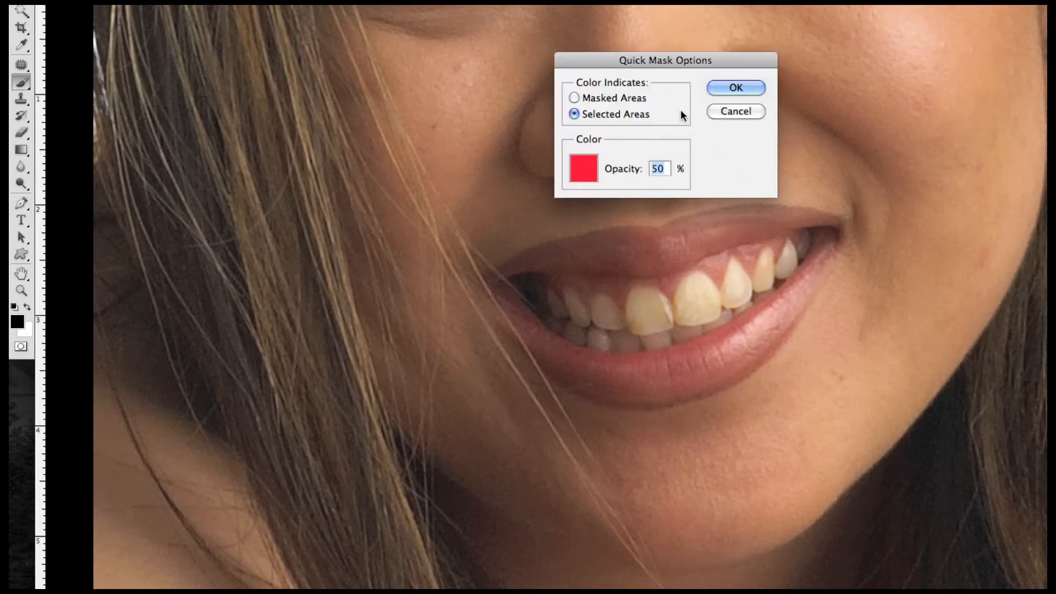
mouse_move(562, 99)
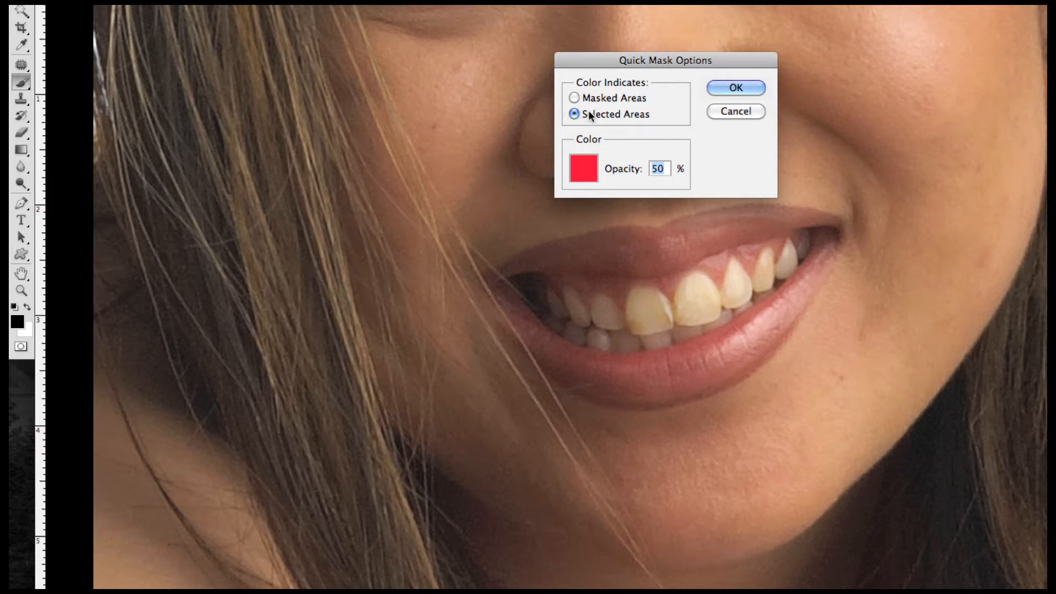
mouse_move(701, 168)
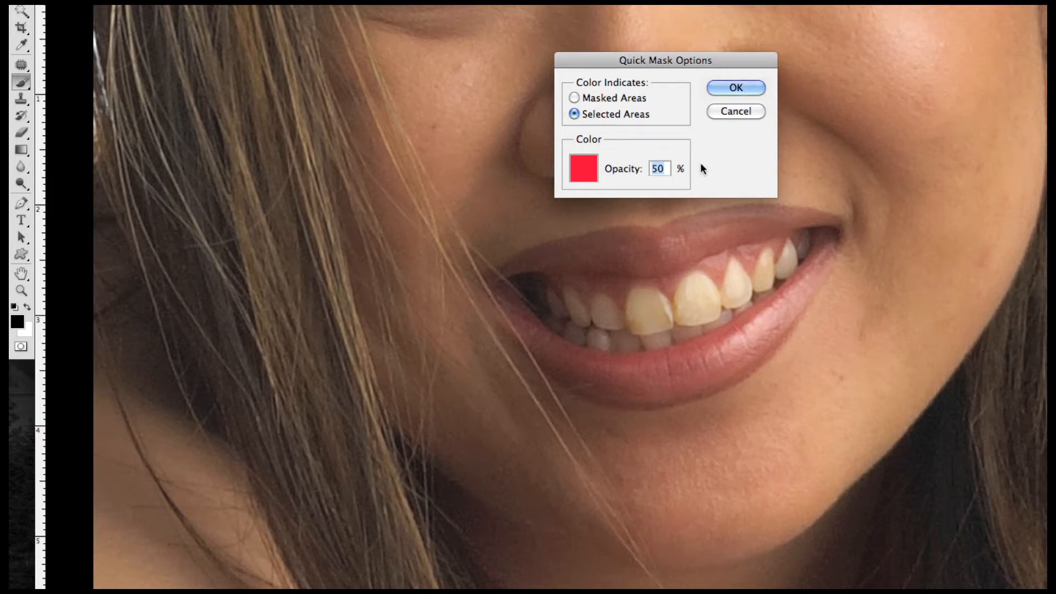
mouse_move(564, 303)
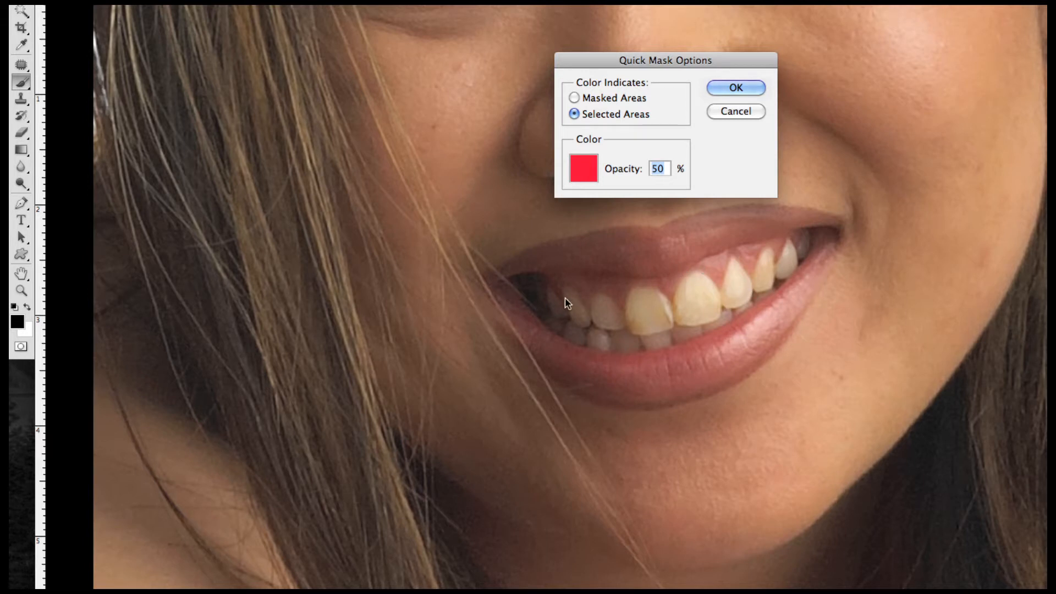
mouse_move(735, 87)
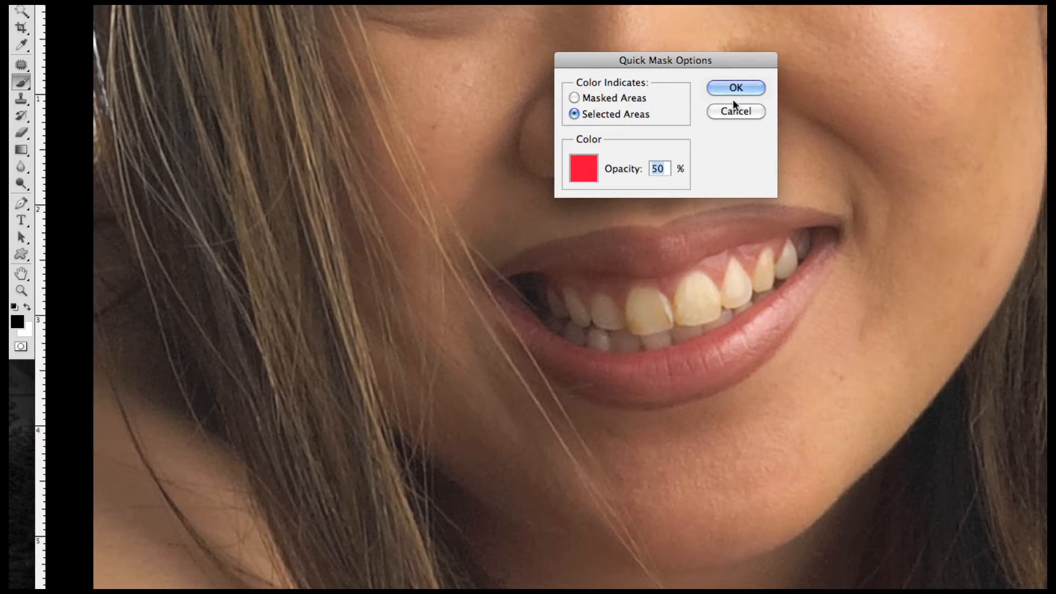
mouse_move(708, 149)
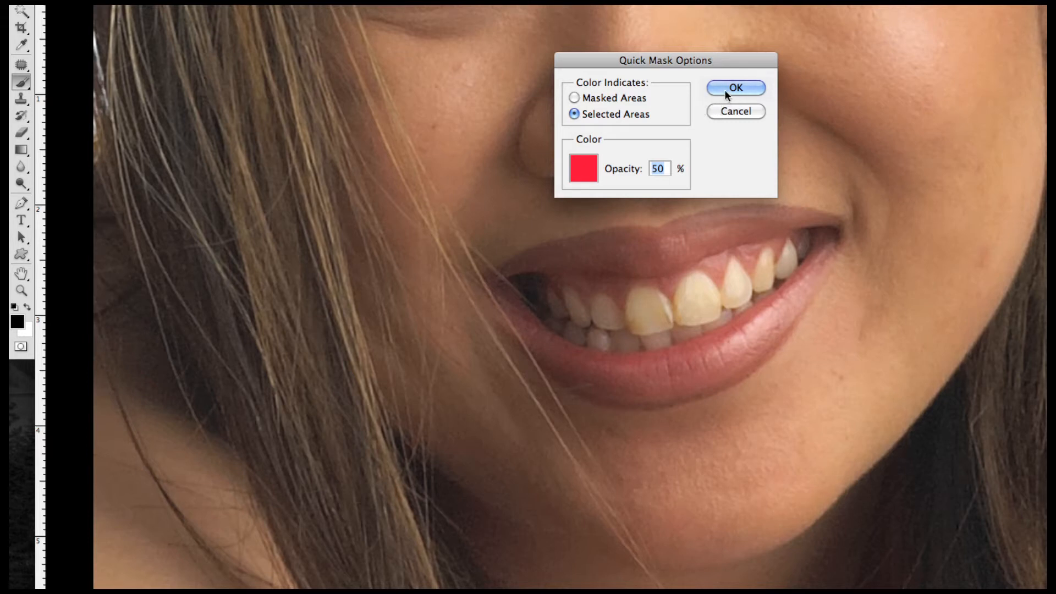
left_click(735, 88)
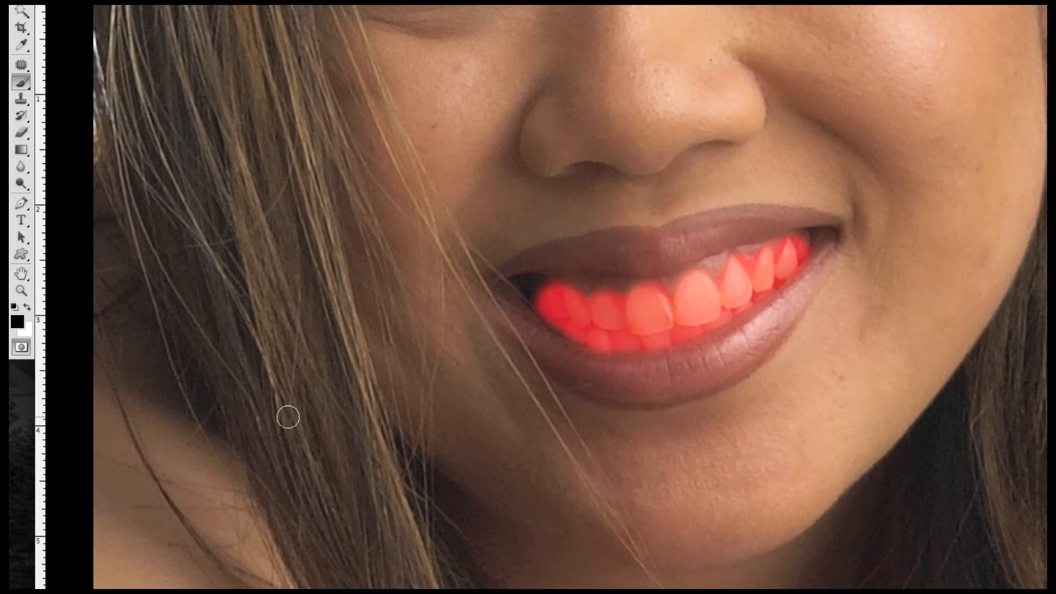
mouse_move(118, 360)
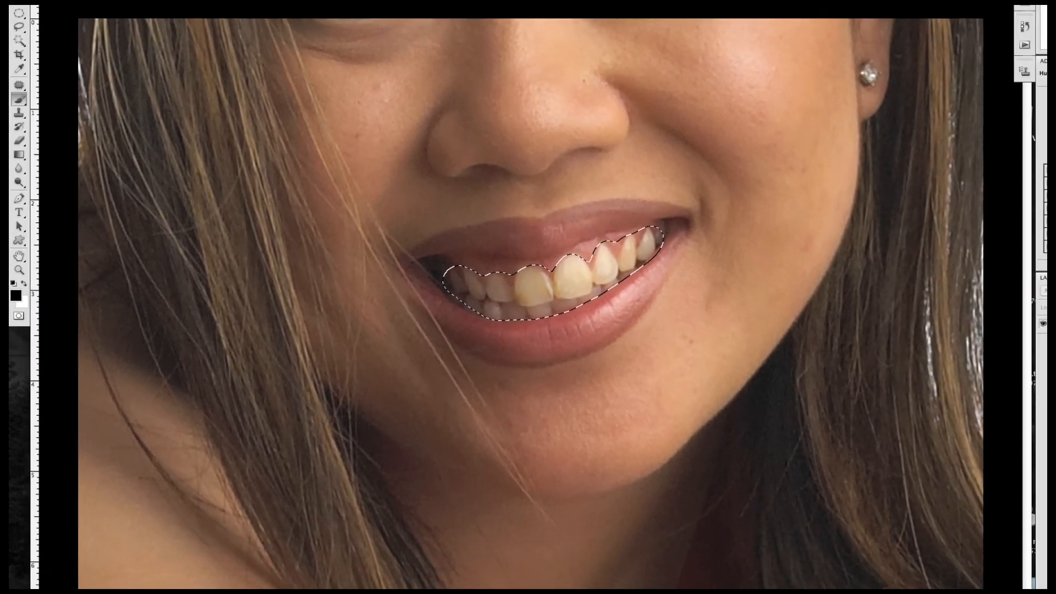
Step: Hide the panels while the masked Hue/Saturation layer sits above the Background
key("Tab")
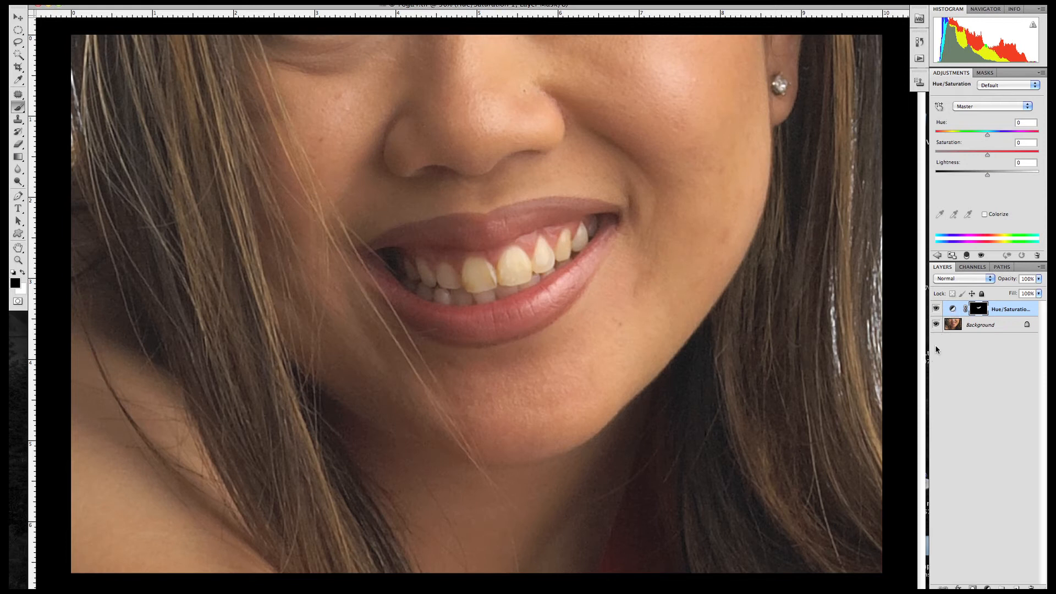
mouse_move(949, 154)
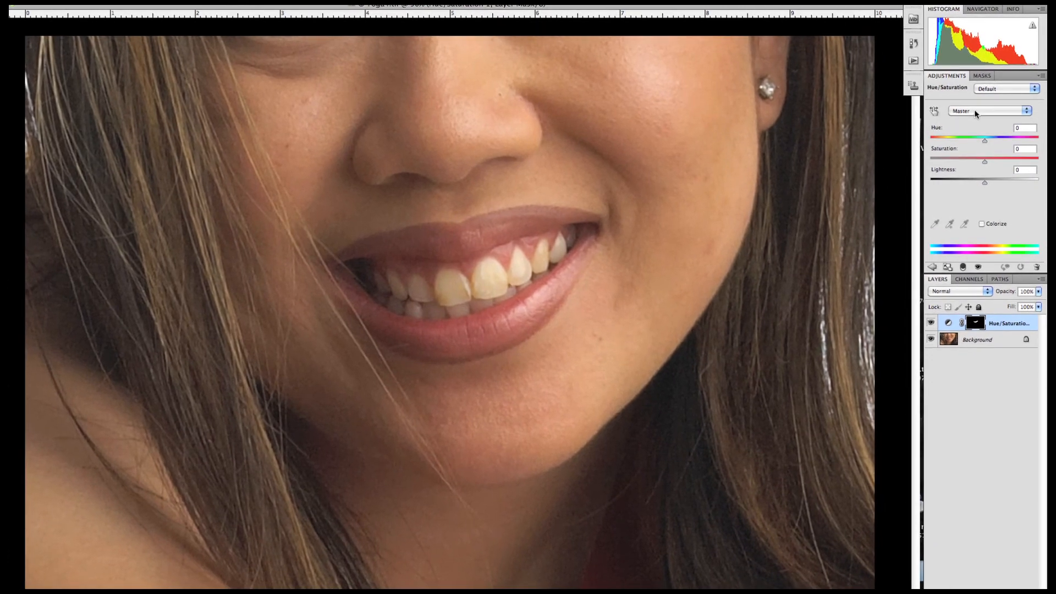
Step: Switch the Hue/Saturation range from Master to Yellows
left_click(990, 111)
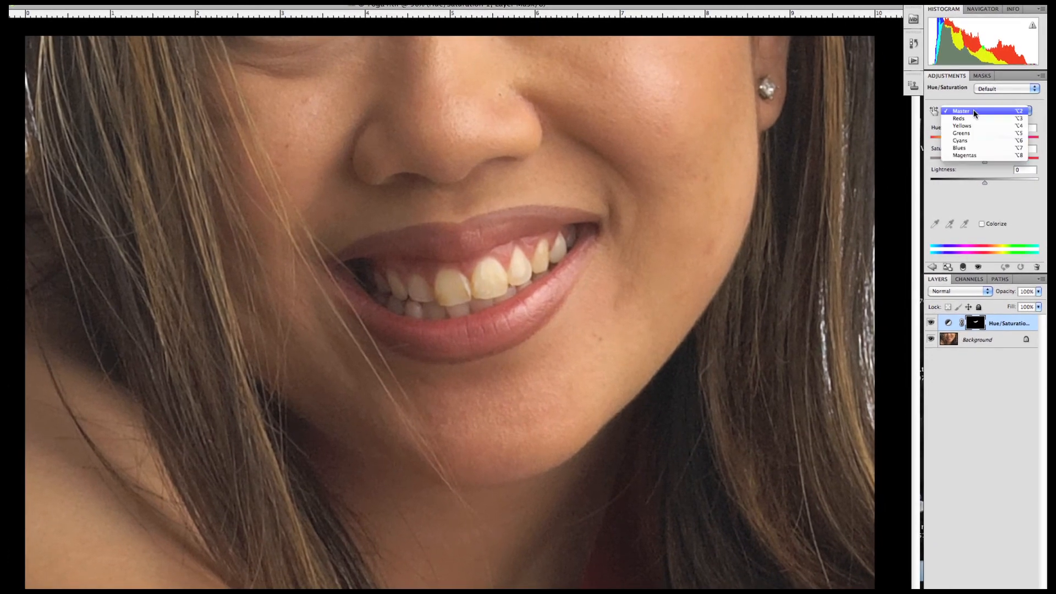
mouse_move(968, 130)
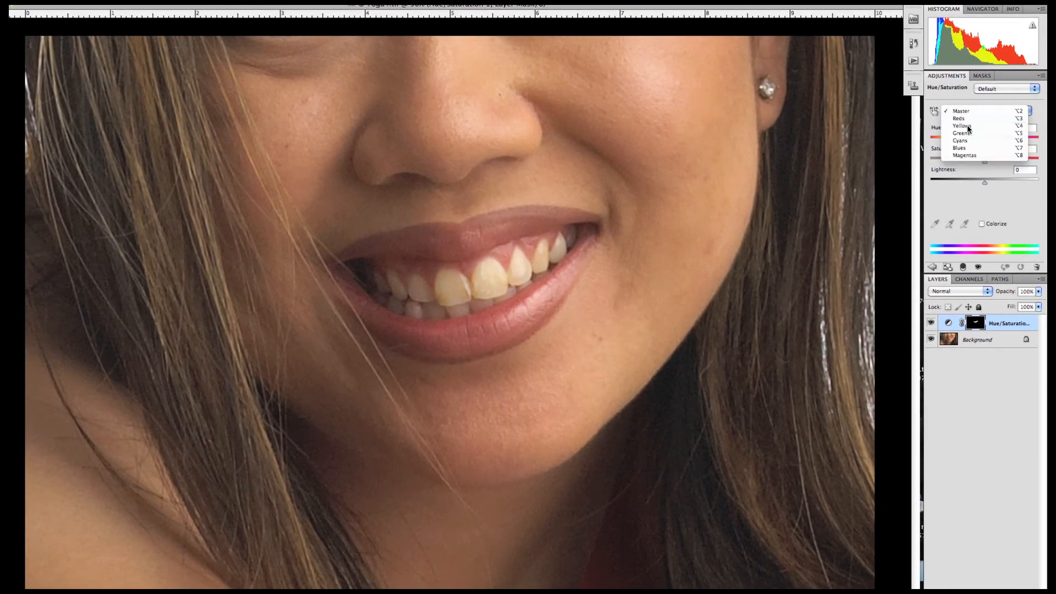
left_click(962, 126)
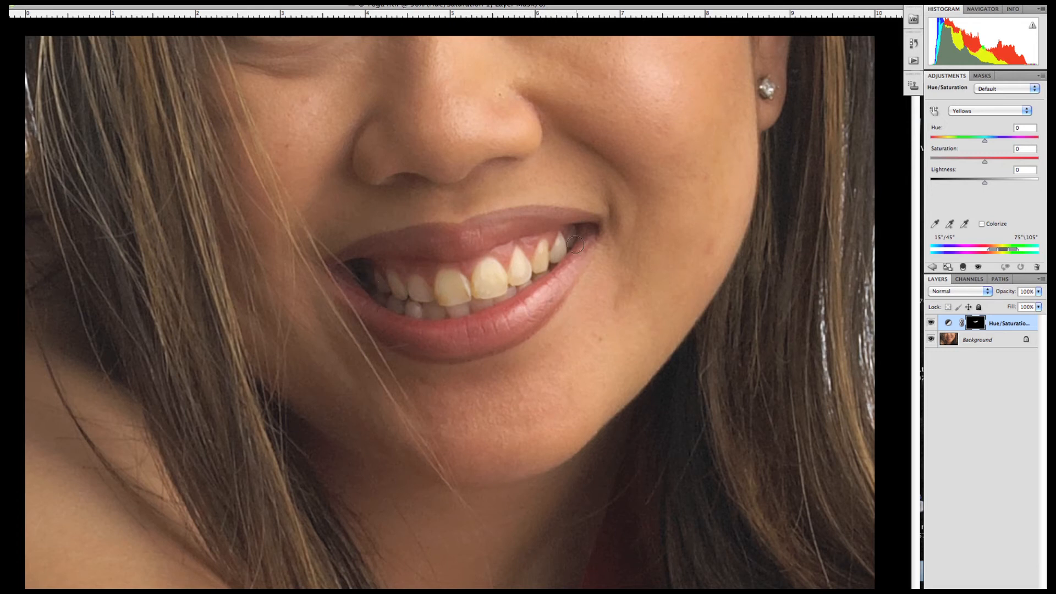
mouse_move(560, 237)
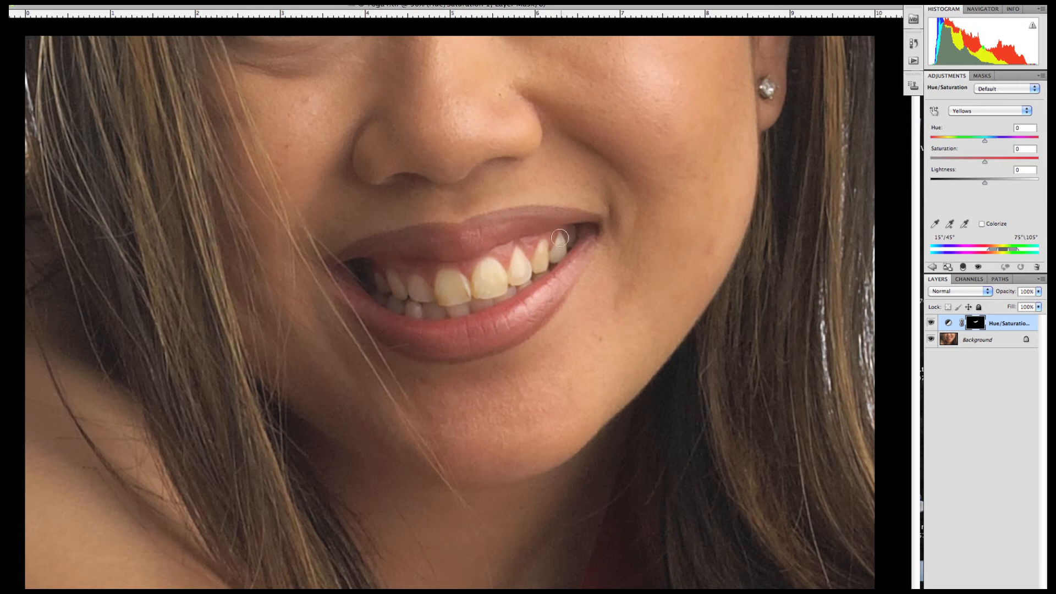
mouse_move(433, 236)
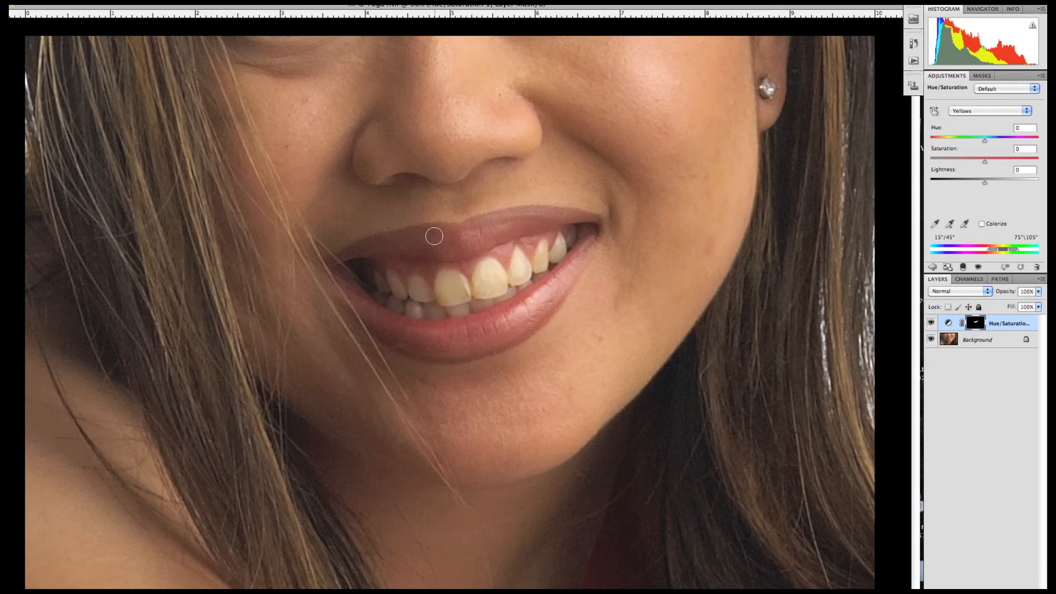
mouse_move(399, 234)
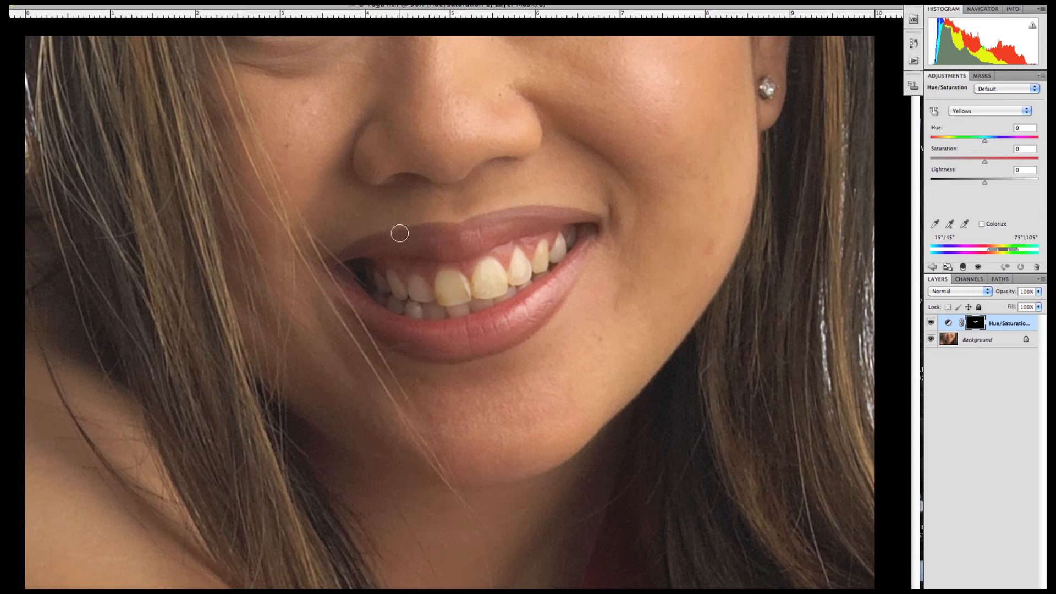
mouse_move(564, 224)
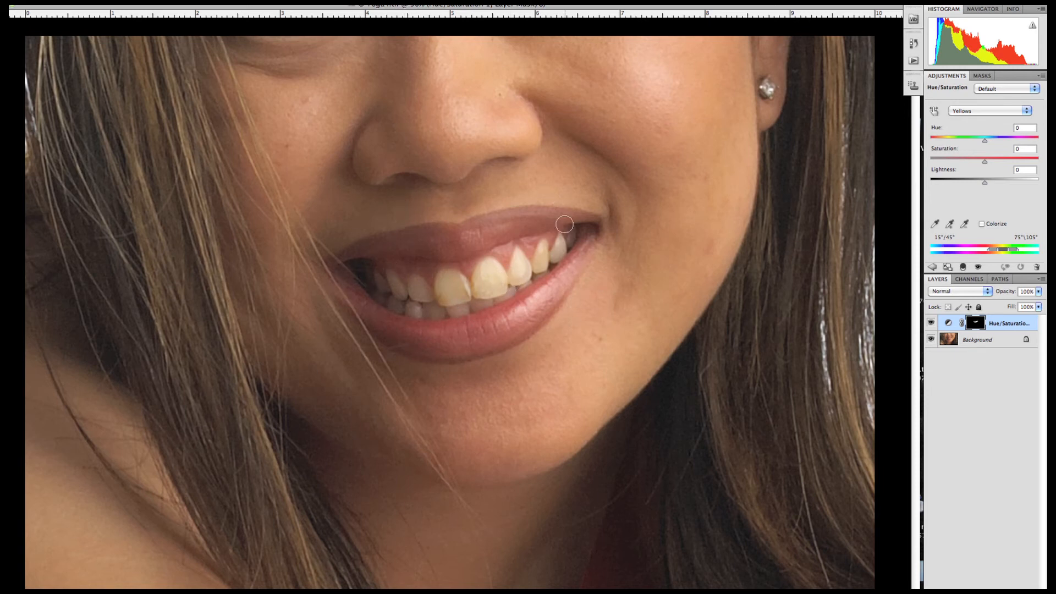
mouse_move(985, 162)
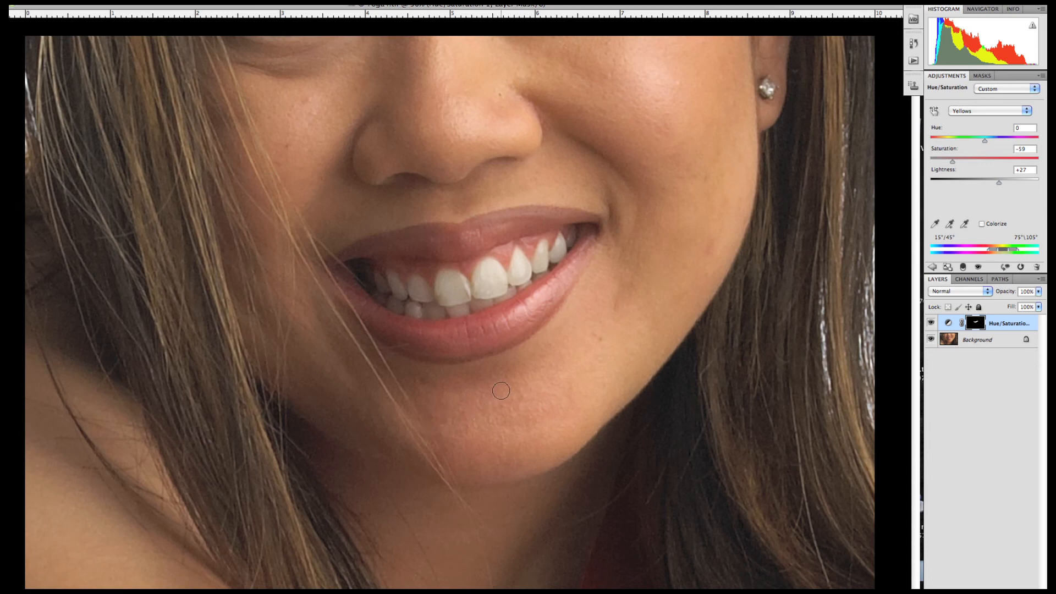
mouse_move(647, 378)
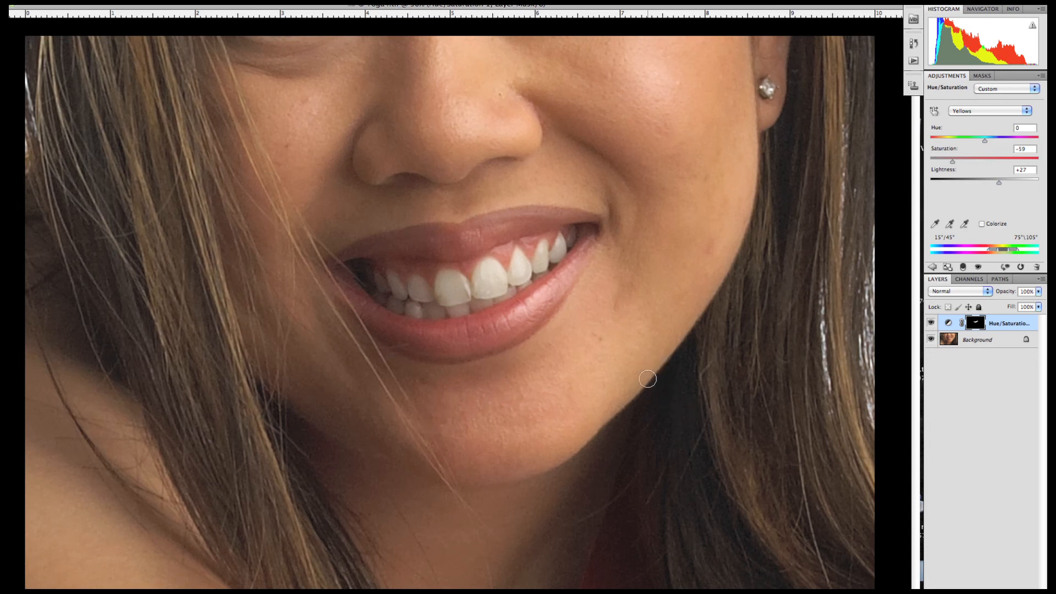
mouse_move(638, 356)
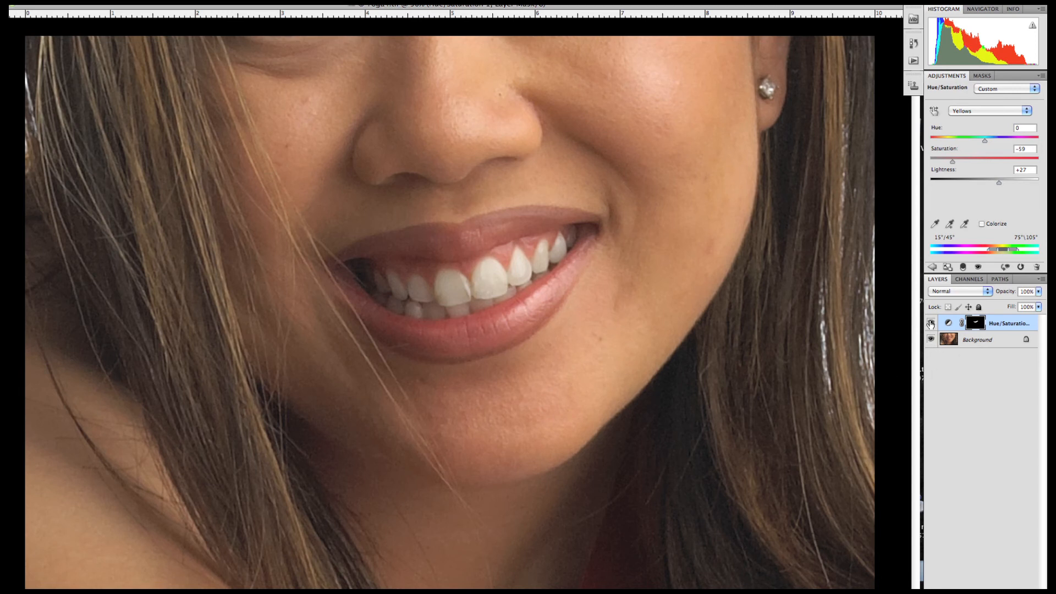
left_click(930, 323)
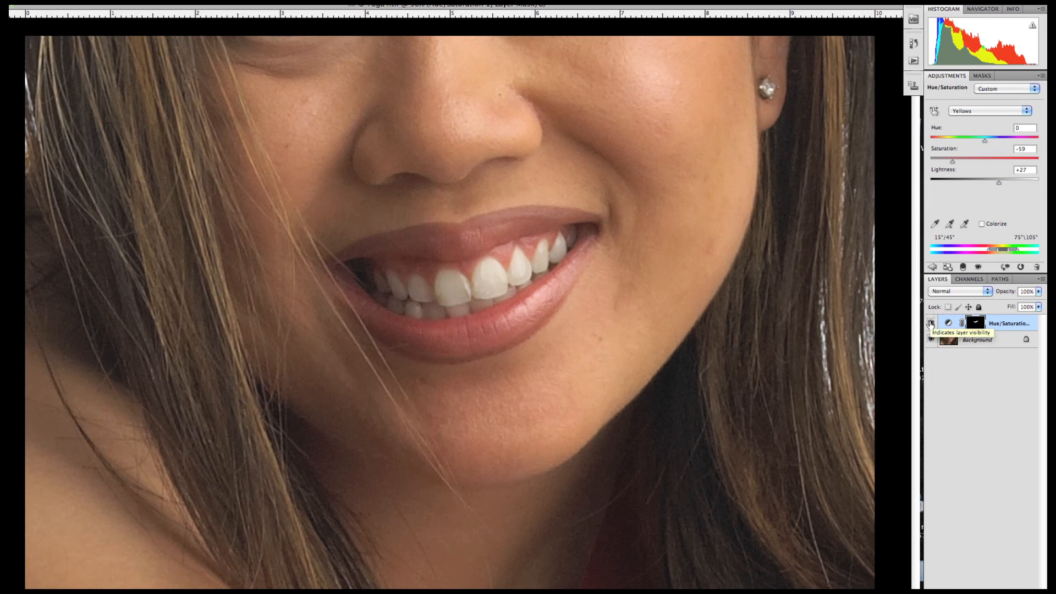
left_click(931, 323)
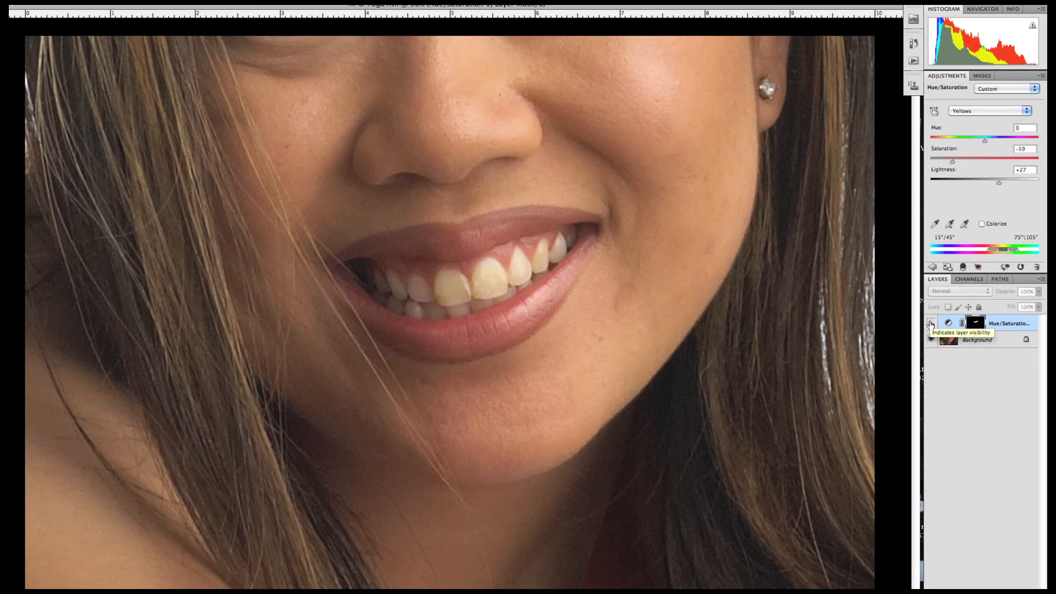
left_click(931, 323)
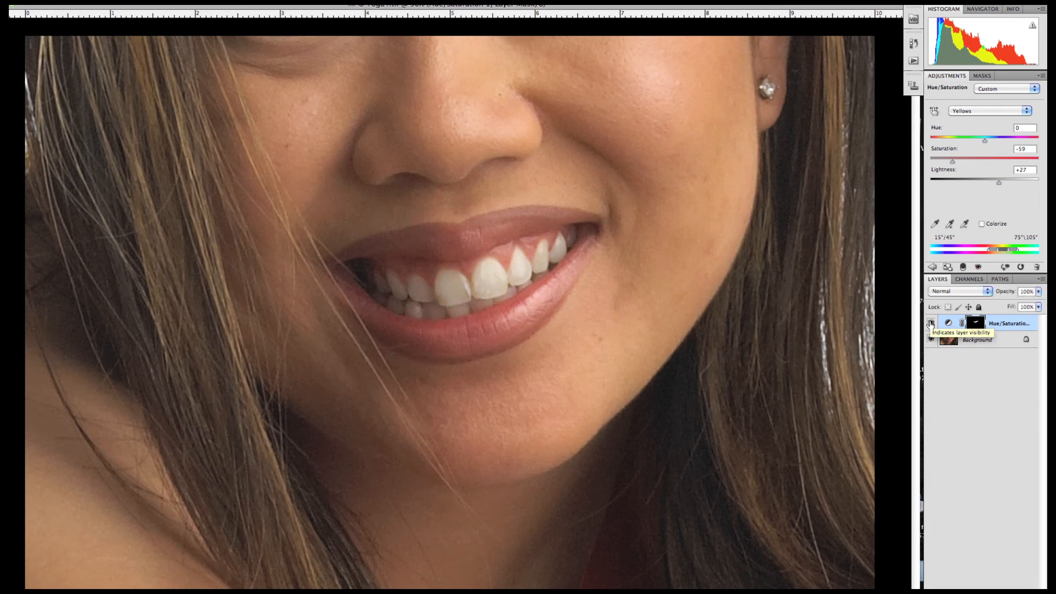
mouse_move(909, 321)
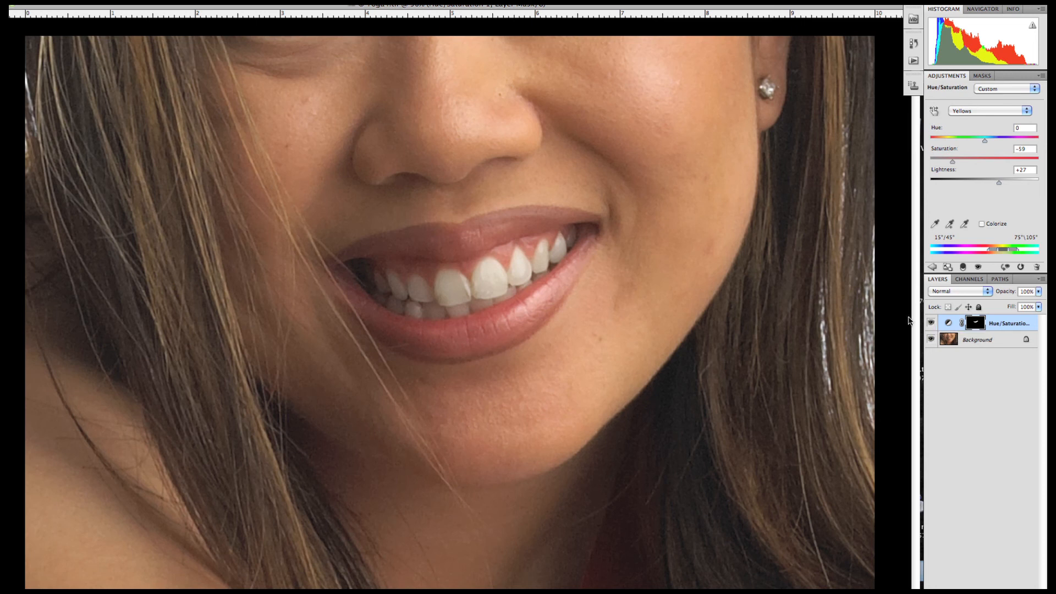
mouse_move(589, 343)
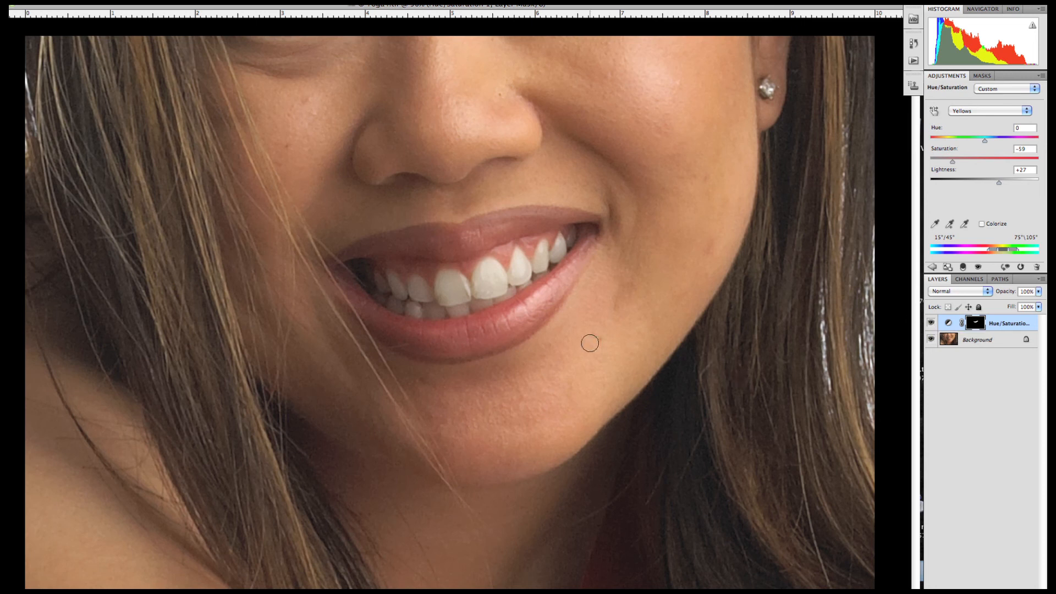
mouse_move(451, 390)
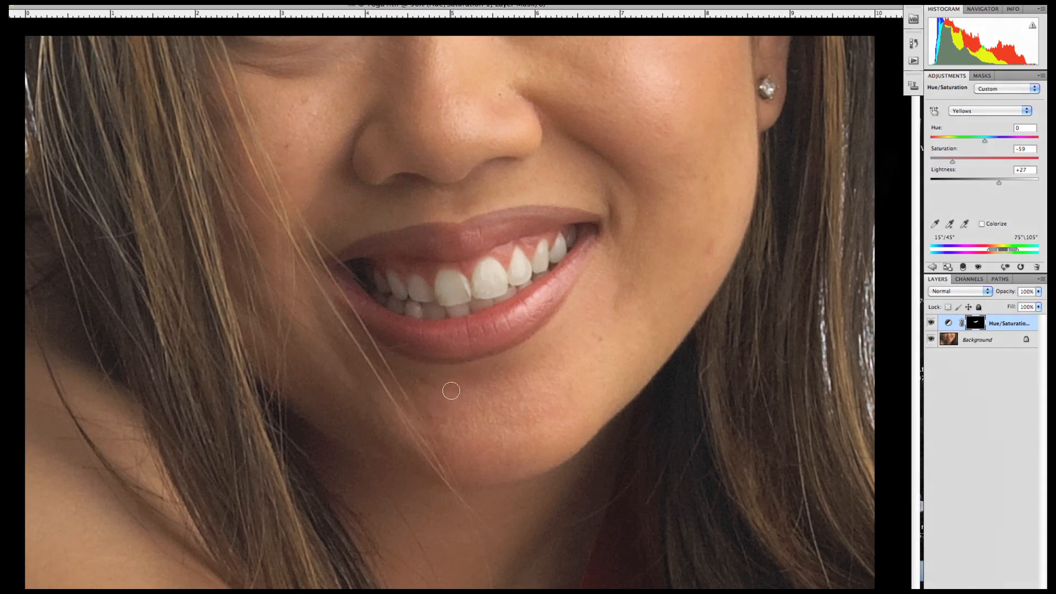